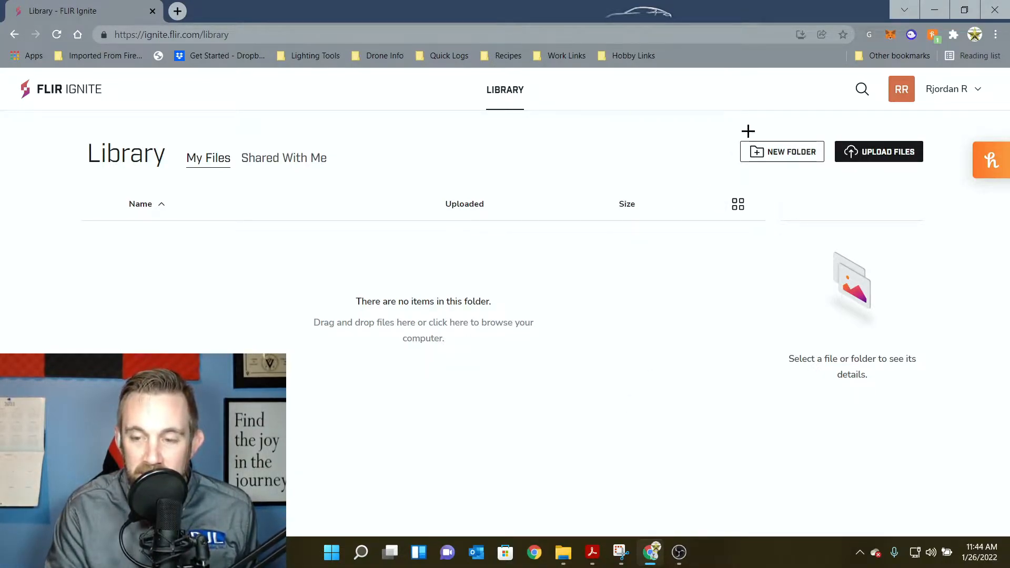
Step: Open a new browser tab and enter the FLIR customer support address, flir.custhelp.com
click(591, 552)
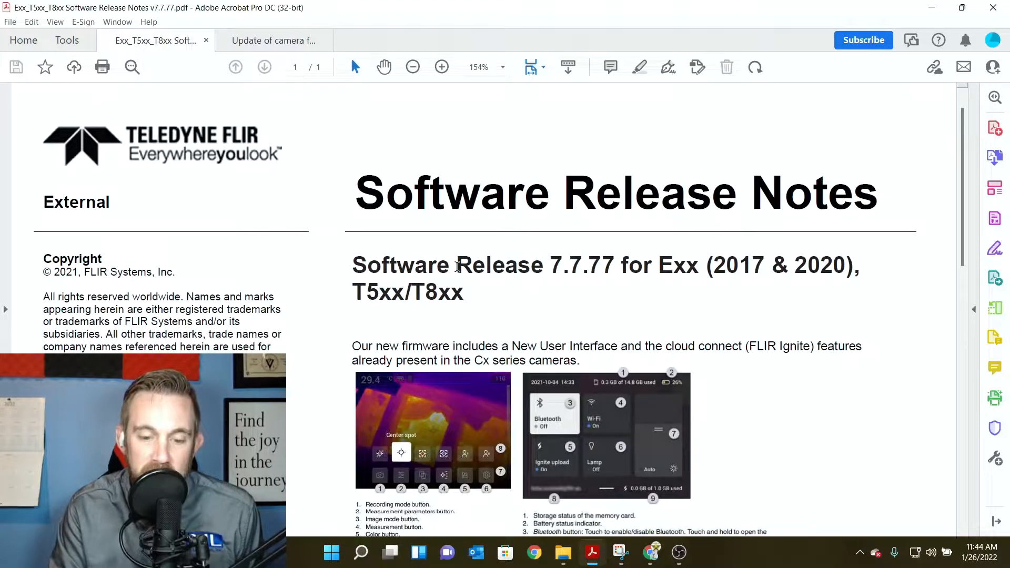
scroll(down, 3)
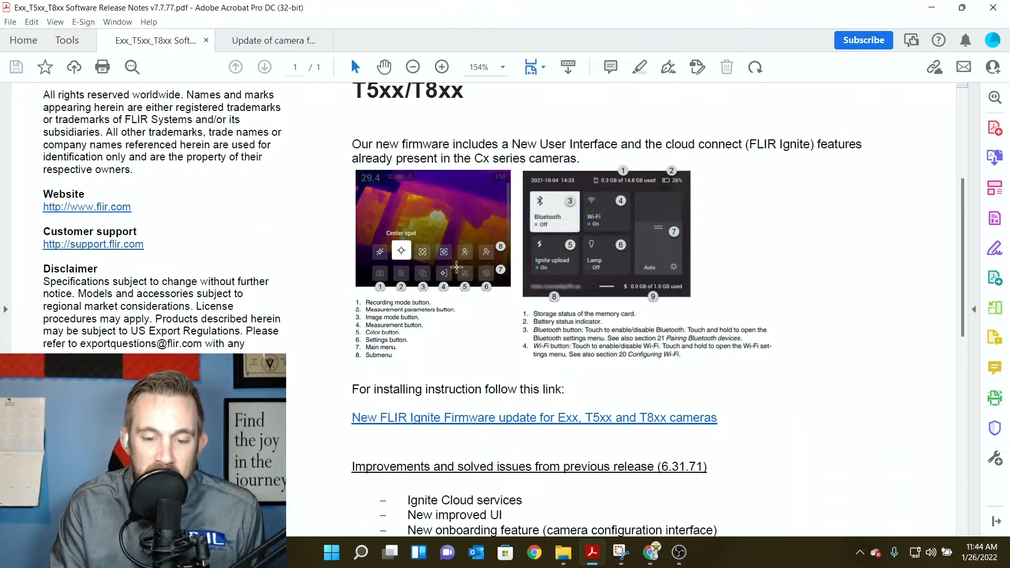
mouse_move(530, 389)
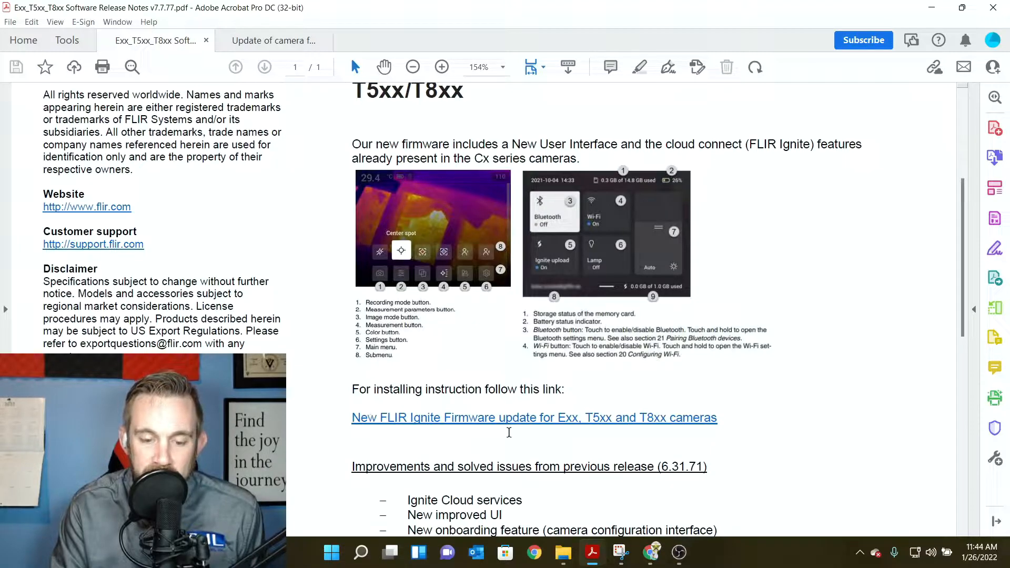
scroll(down, 3)
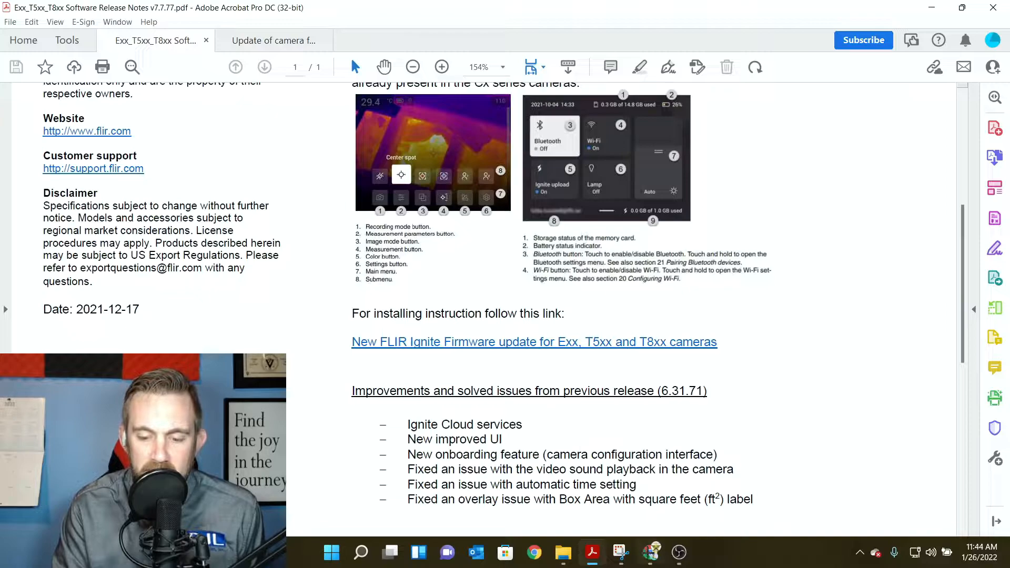
click(533, 552)
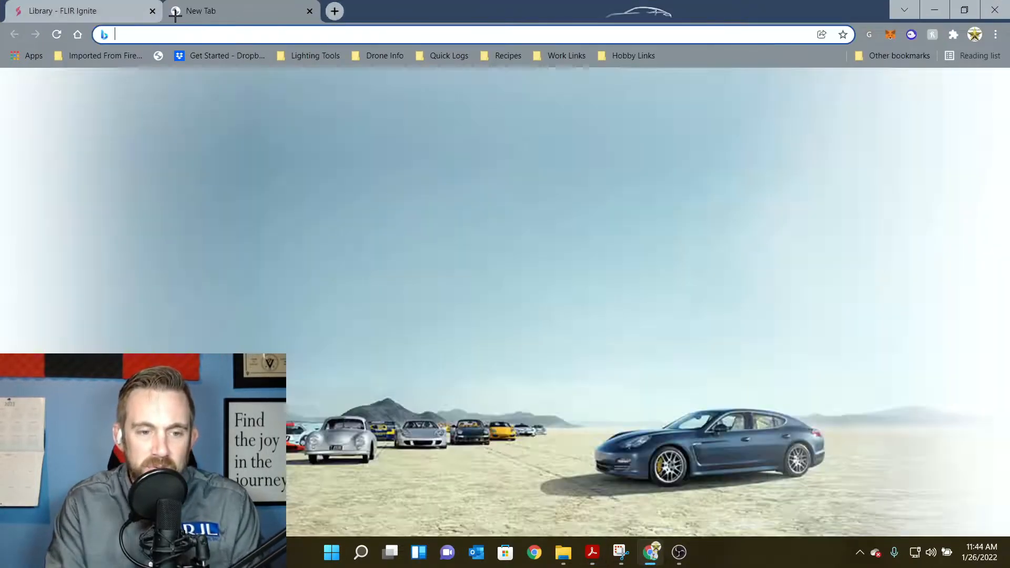
text(FLIR.CUST)
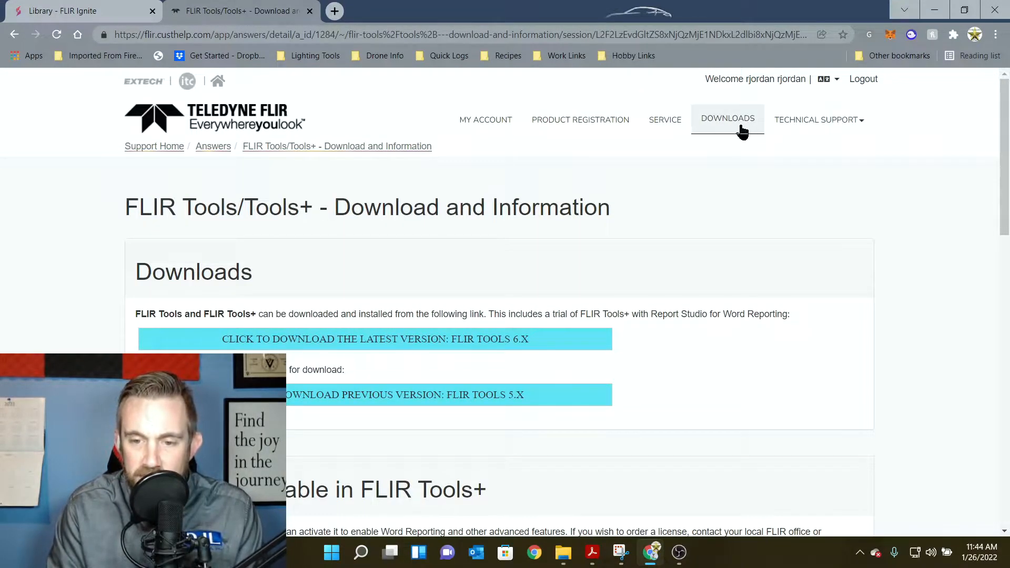
Step: Go to Downloads > Software and Firmware and select the thermography camera series from the dropdowns
click(728, 119)
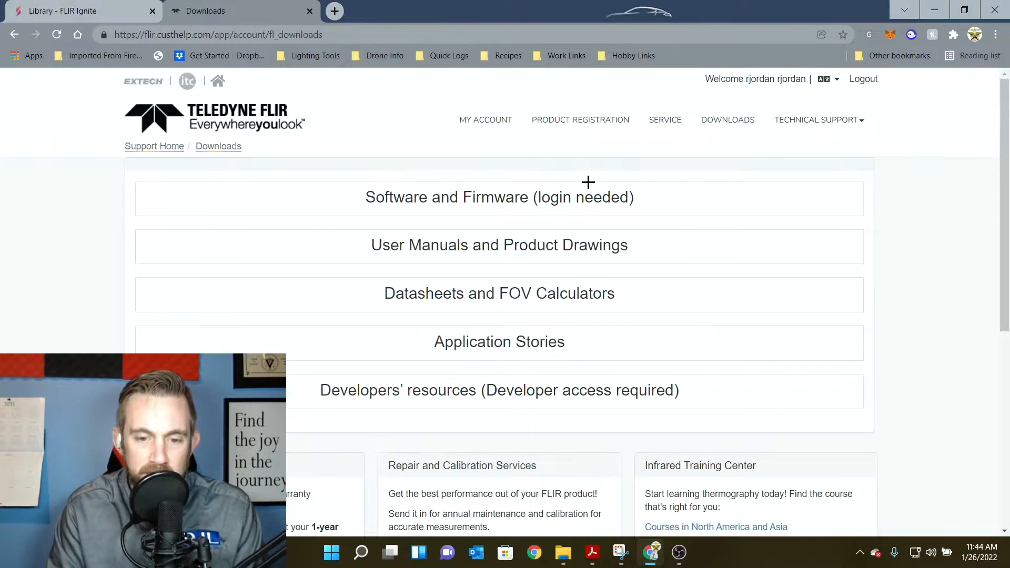
click(500, 197)
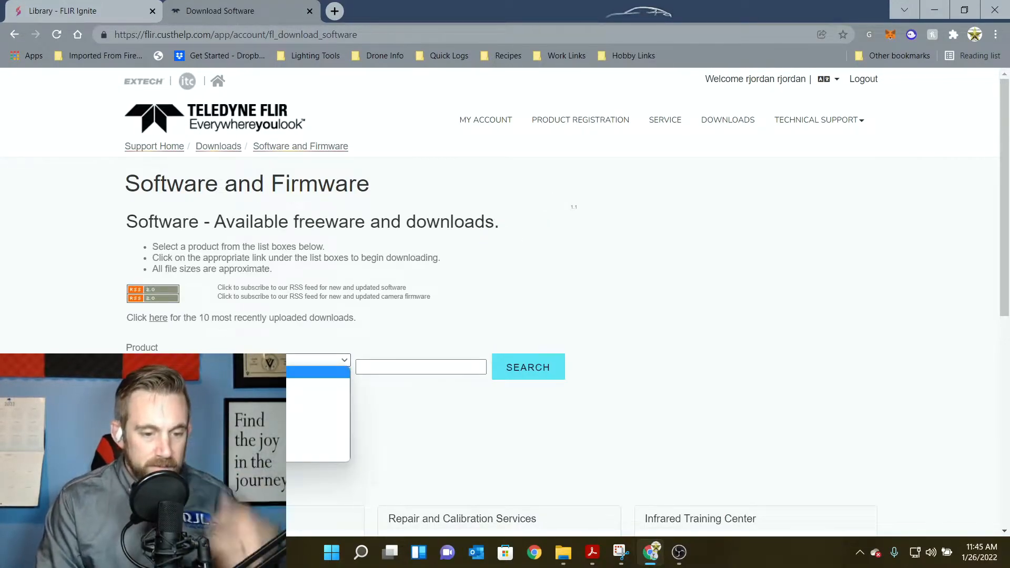
click(317, 359)
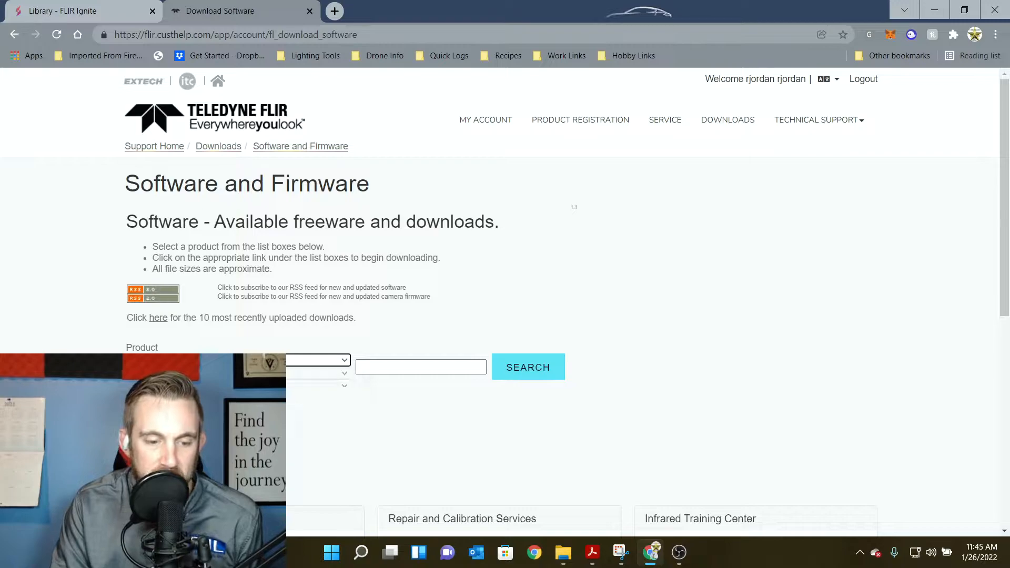
click(317, 374)
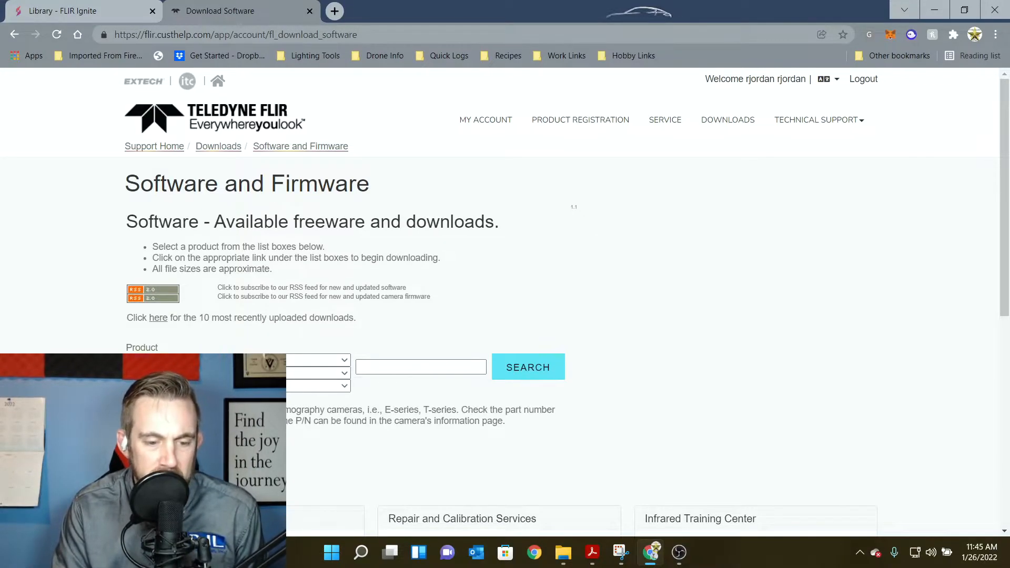
click(343, 385)
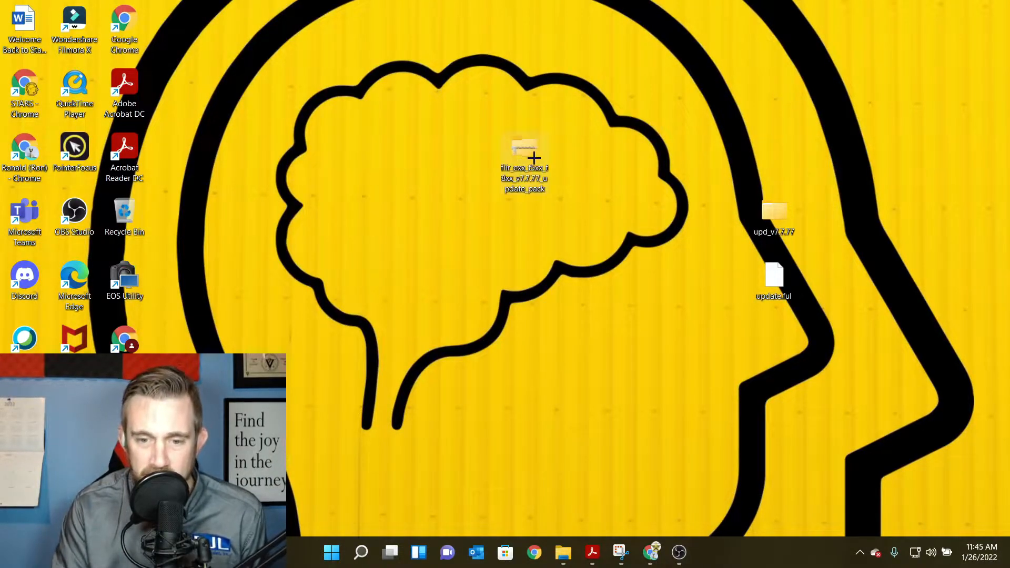
mouse_move(529, 154)
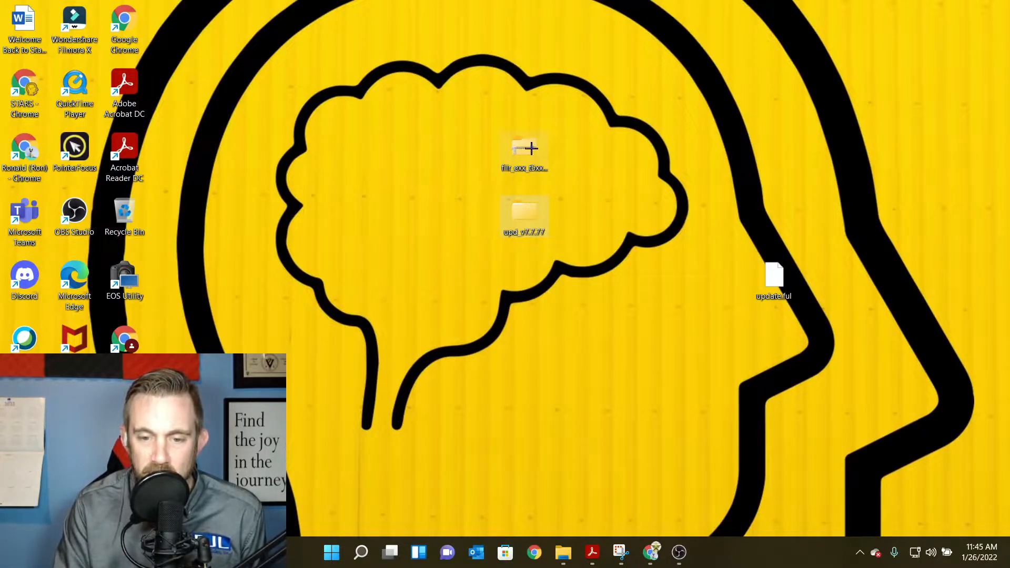
mouse_move(499, 451)
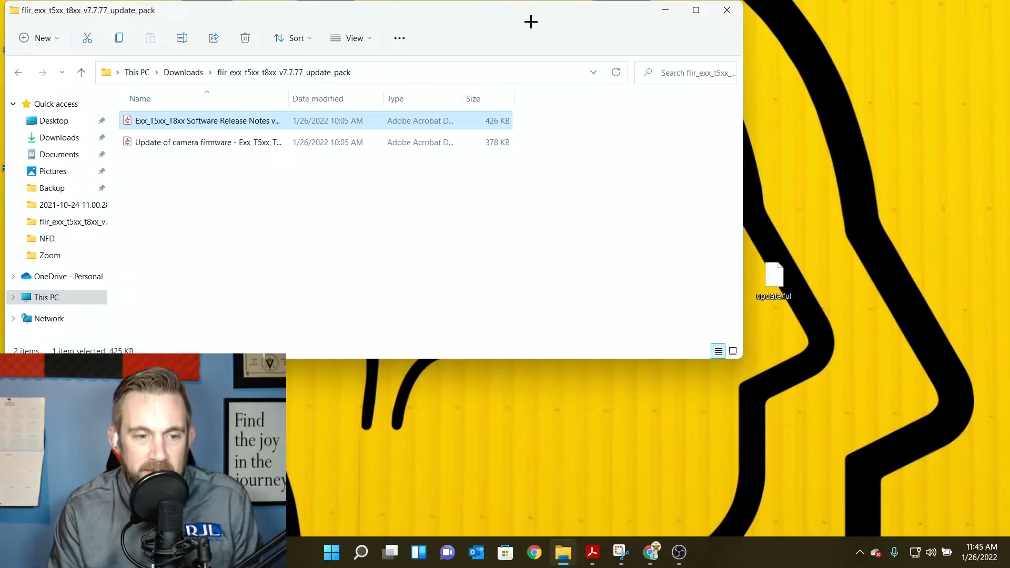
Step: Extract the downloaded update pack archive in Downloads using Extract All
click(58, 138)
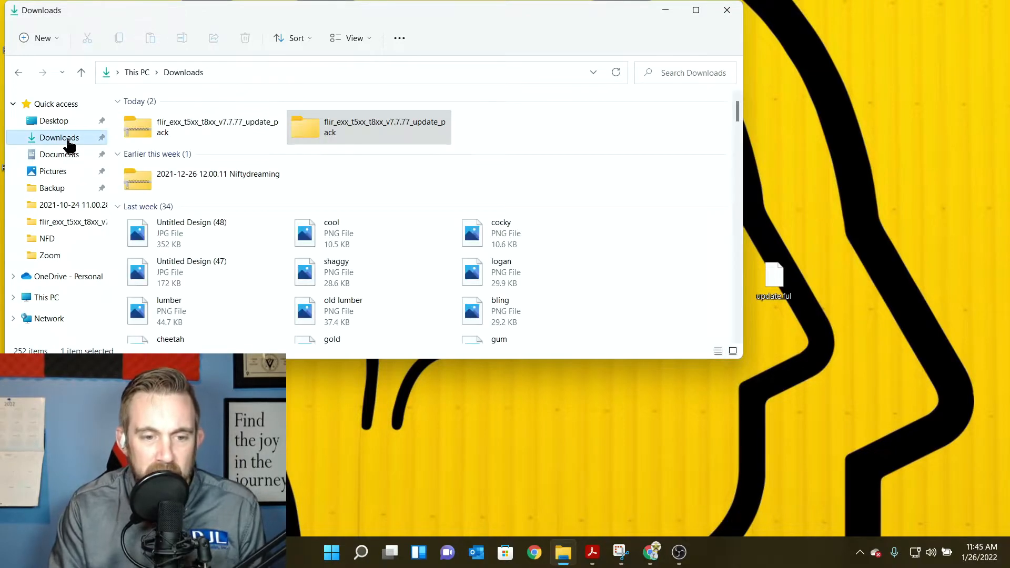
click(200, 127)
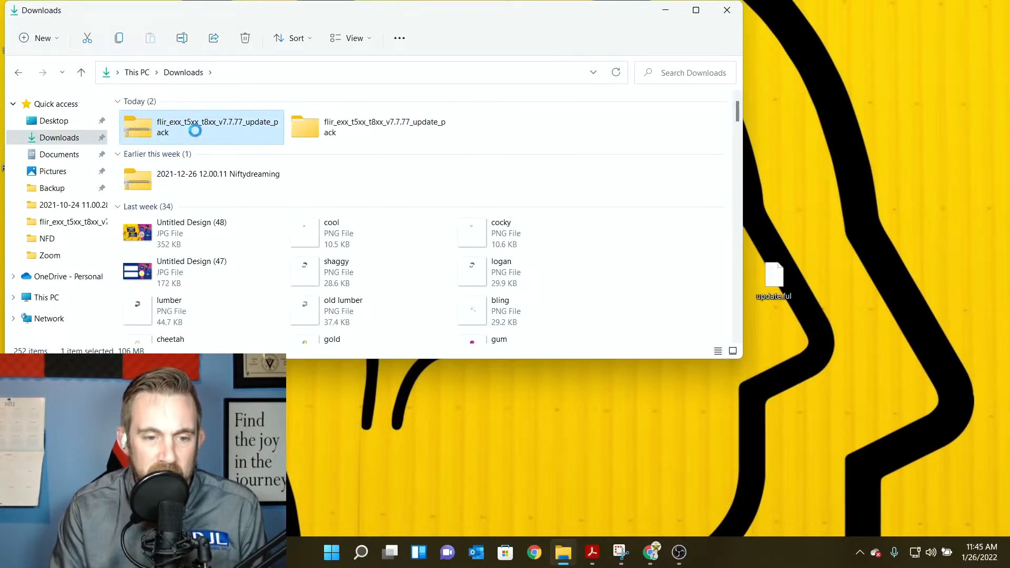
right_click(201, 127)
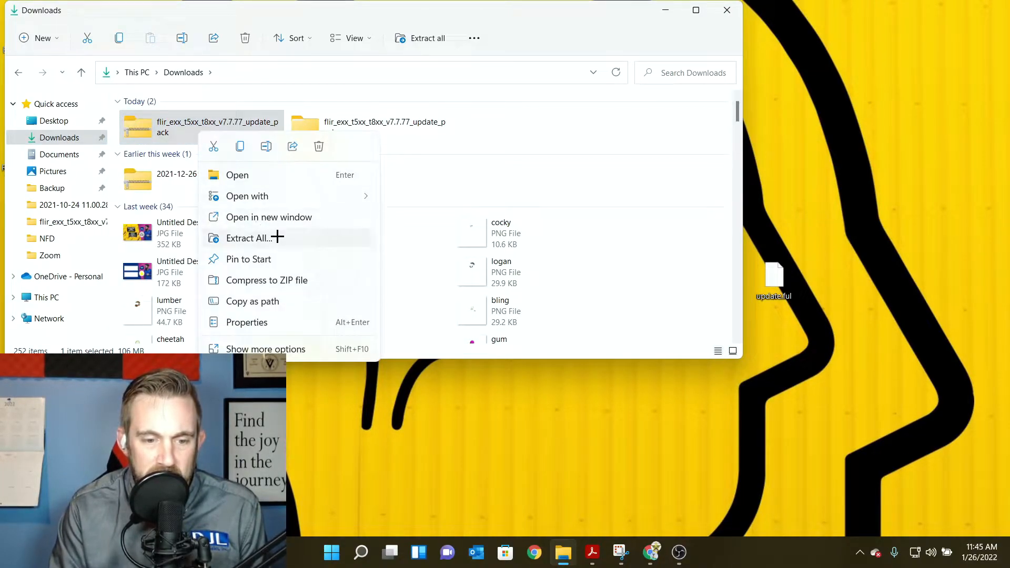
click(371, 127)
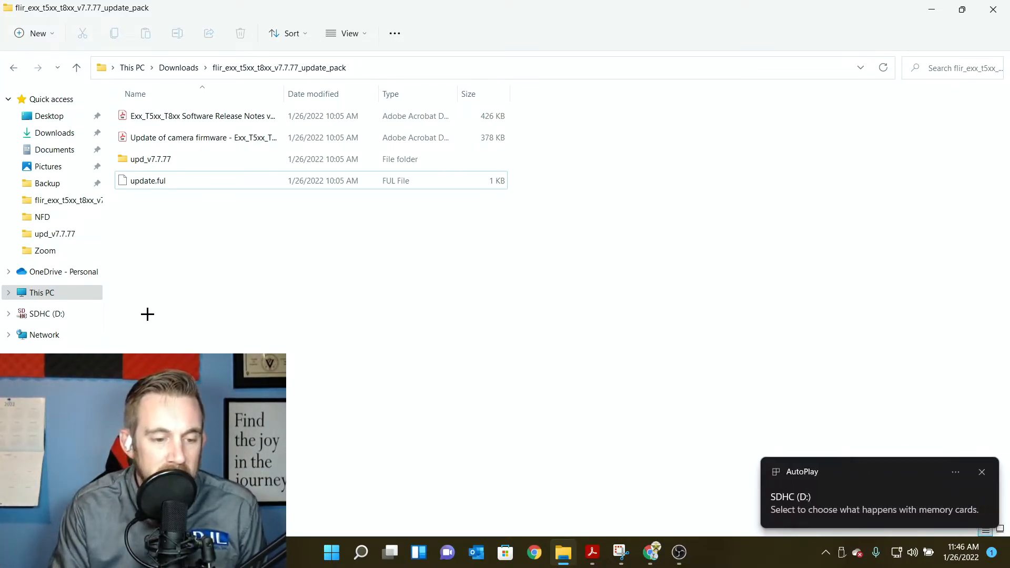
Step: Select update.ful and the upd_v7.7.77 folder together for copying to SDHC (D:)
click(147, 181)
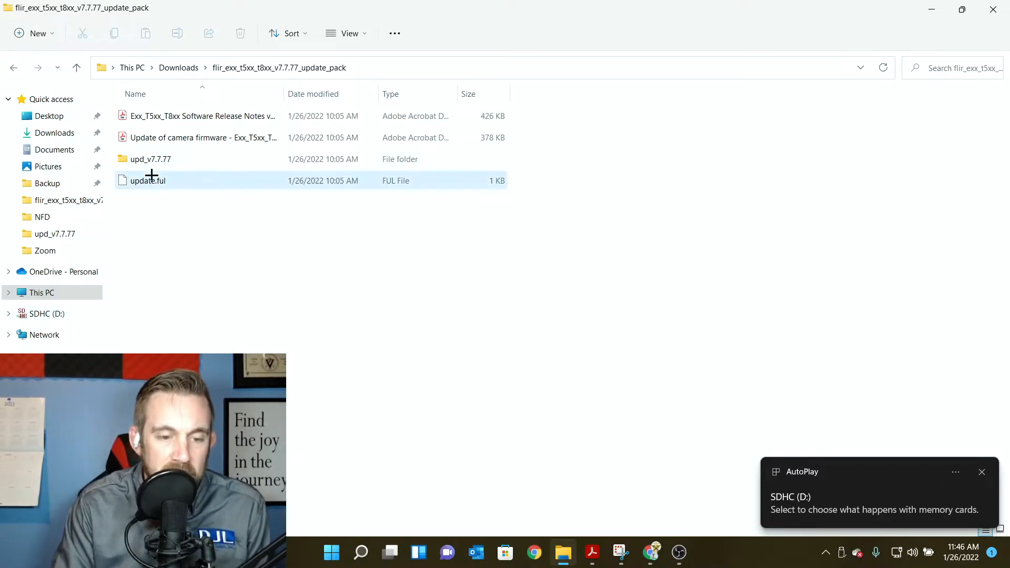
click(150, 159)
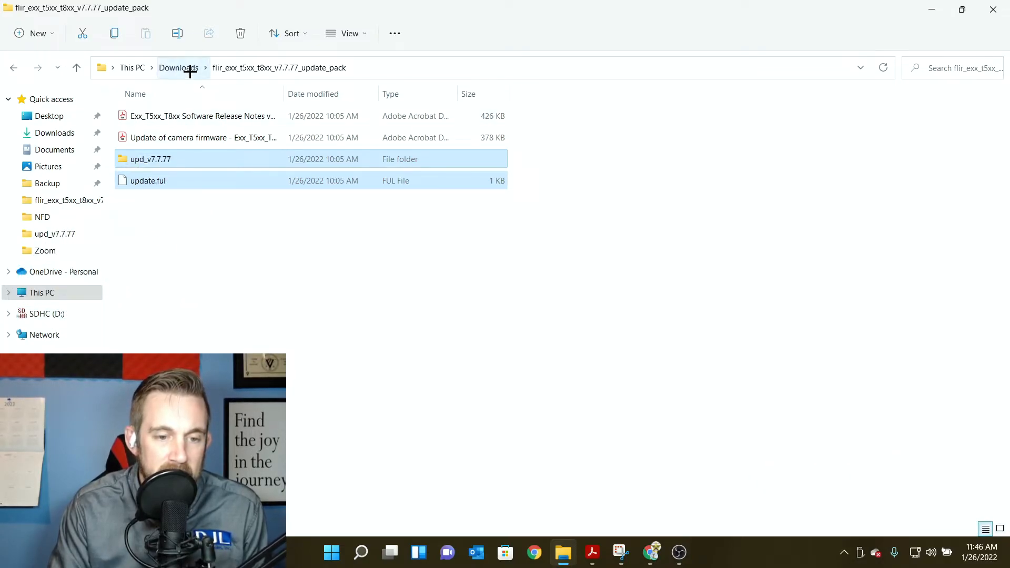
click(179, 68)
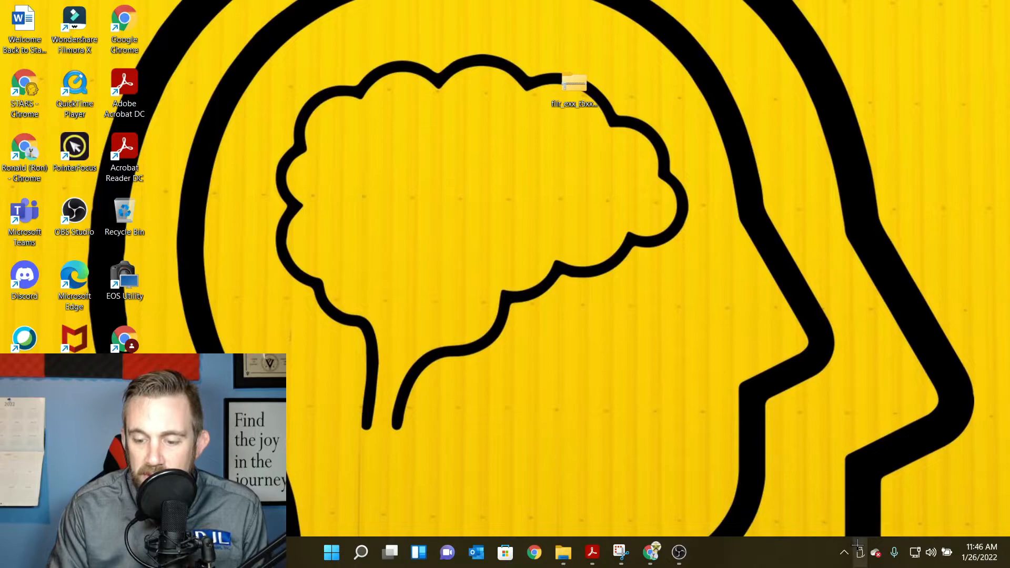
Step: Eject SDHC (D:) from the system tray and dismiss the Safe To Remove notice
click(861, 552)
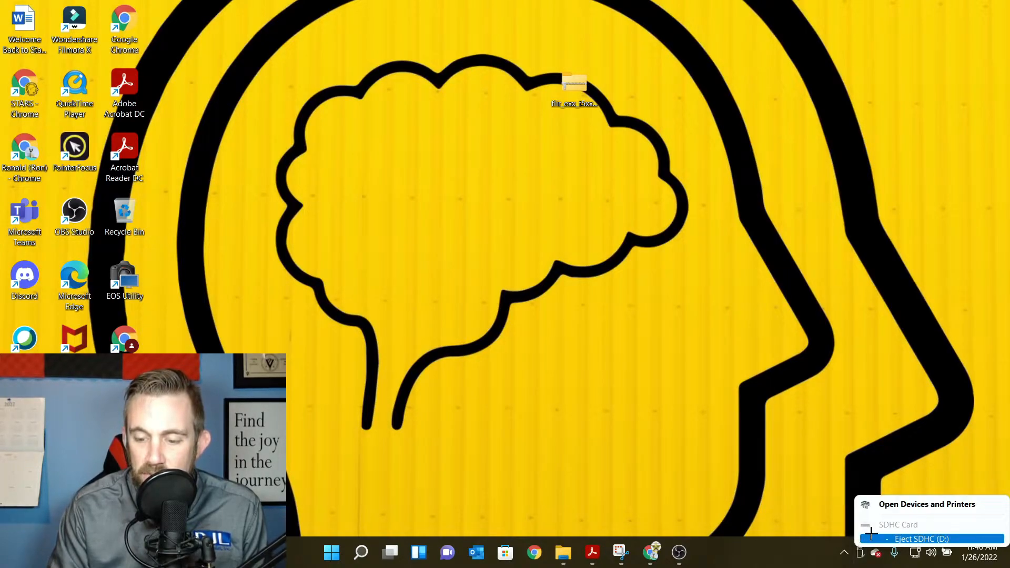
click(922, 539)
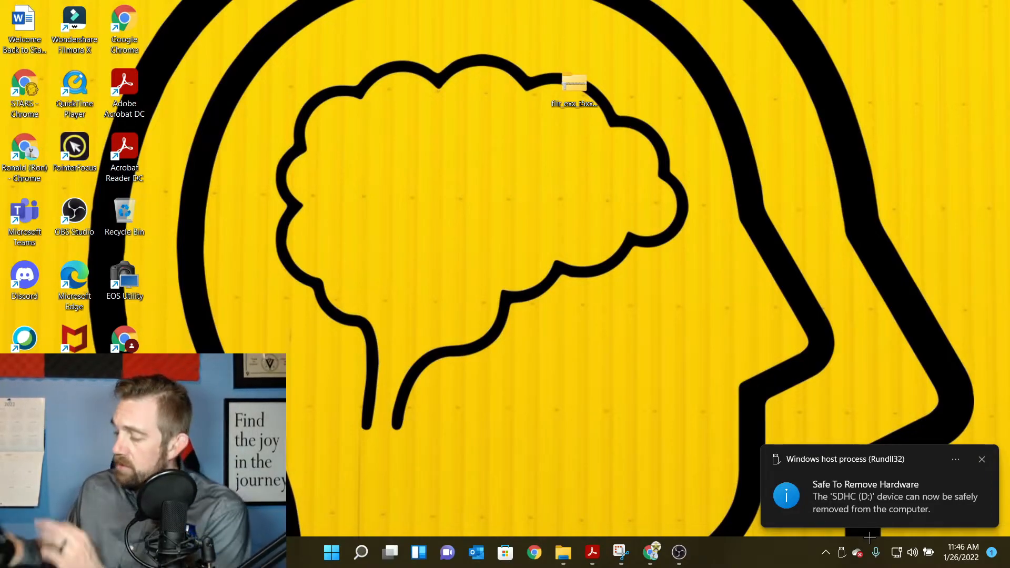
click(981, 459)
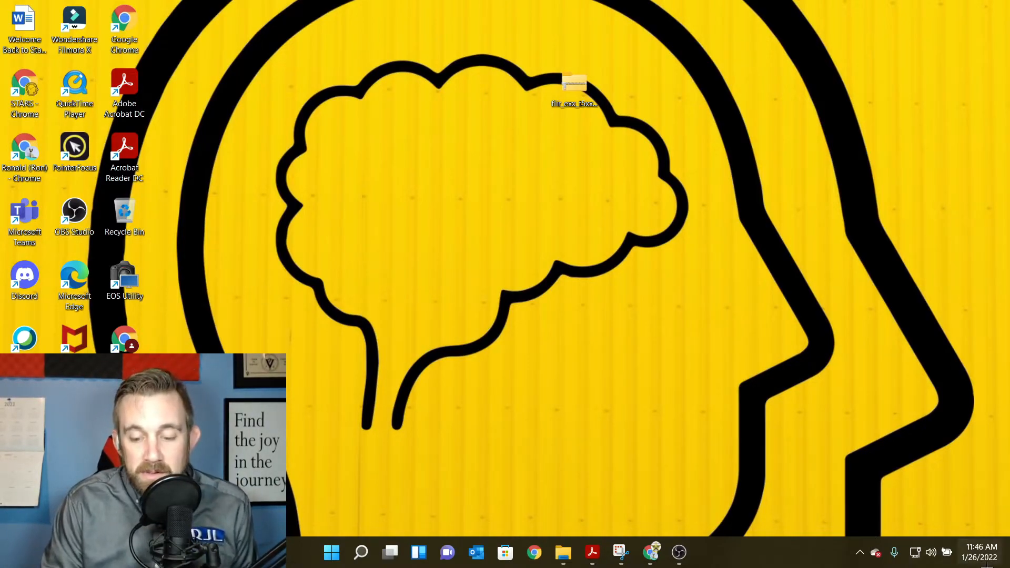
Step: Bring Chrome back up and switch to the Library - FLIR Ignite tab
click(533, 552)
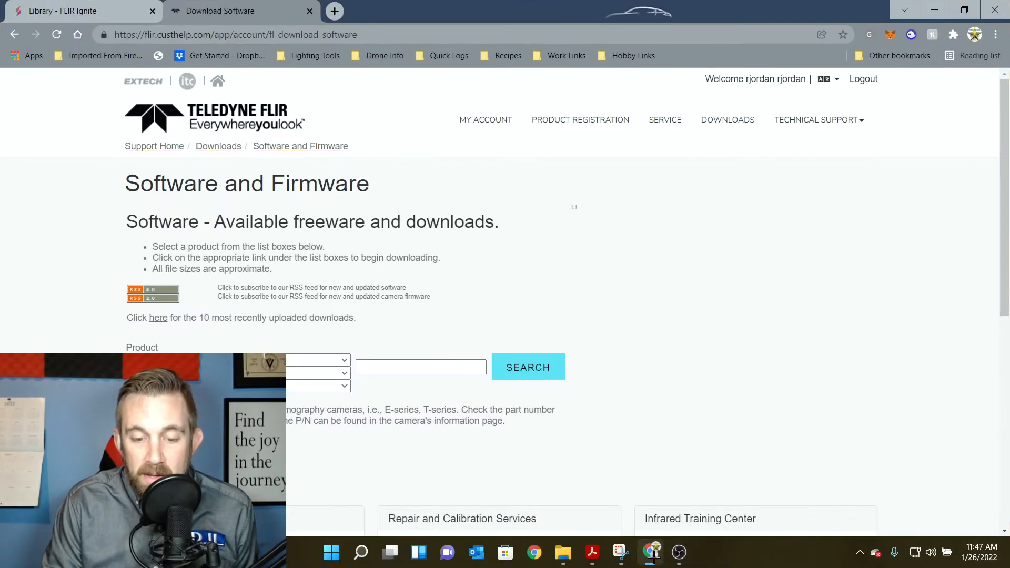
click(77, 12)
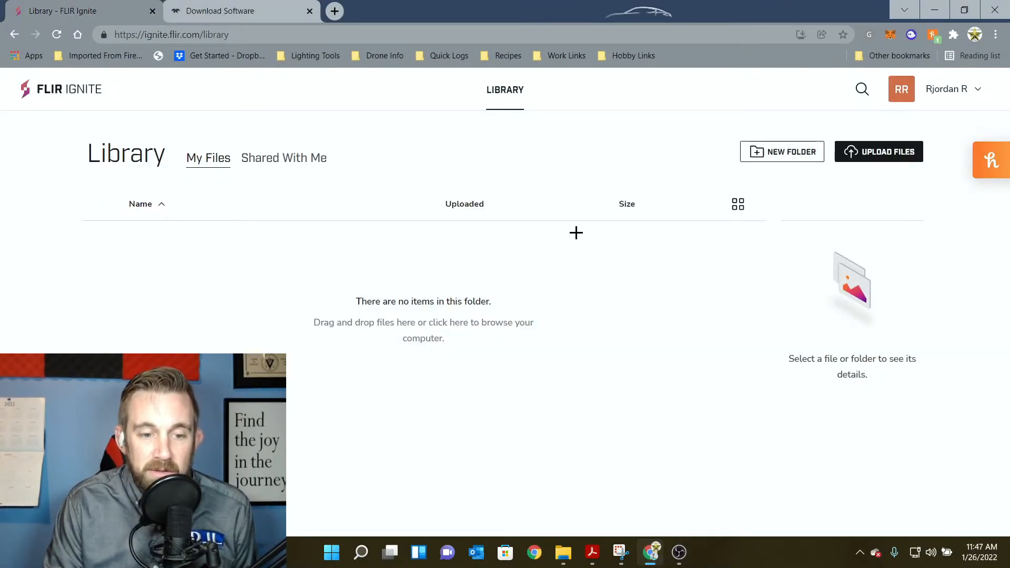